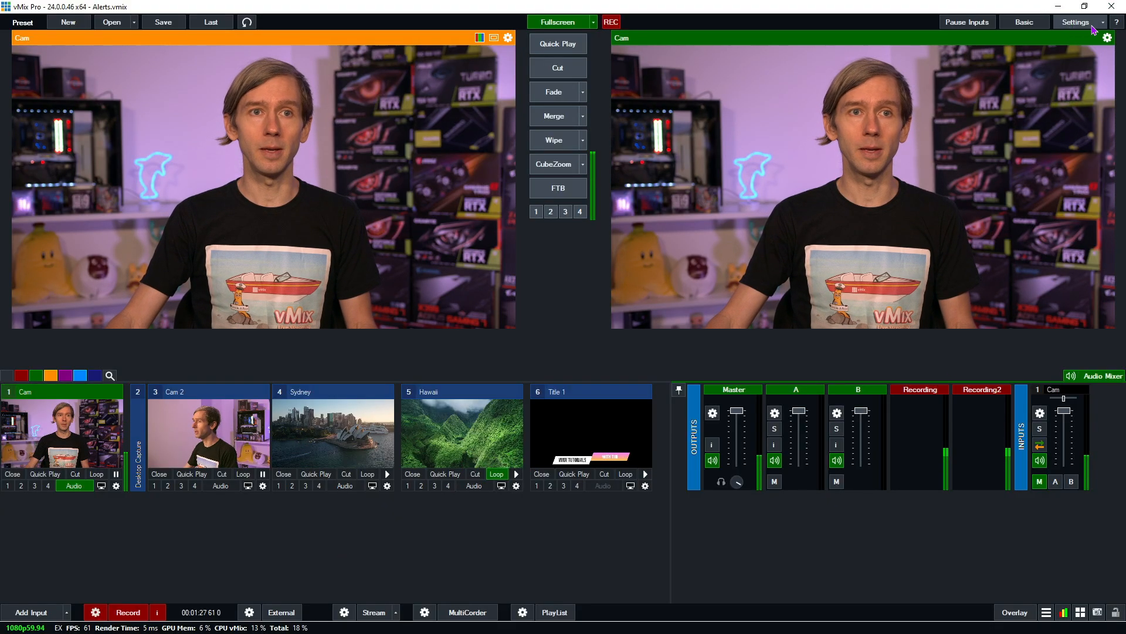
- Show the Settings menu listing Web Controller, Alerts and Scripting categories
{"action": "left_click", "coordinate": [1076, 21]}
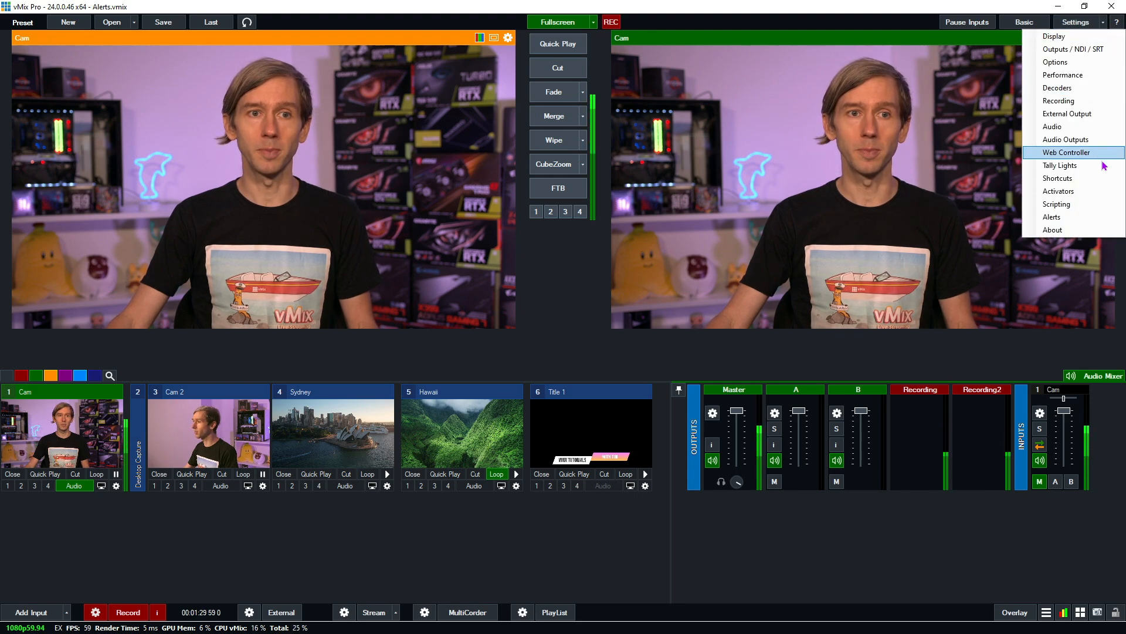
{"action": "mouse_move", "coordinate": [1051, 215]}
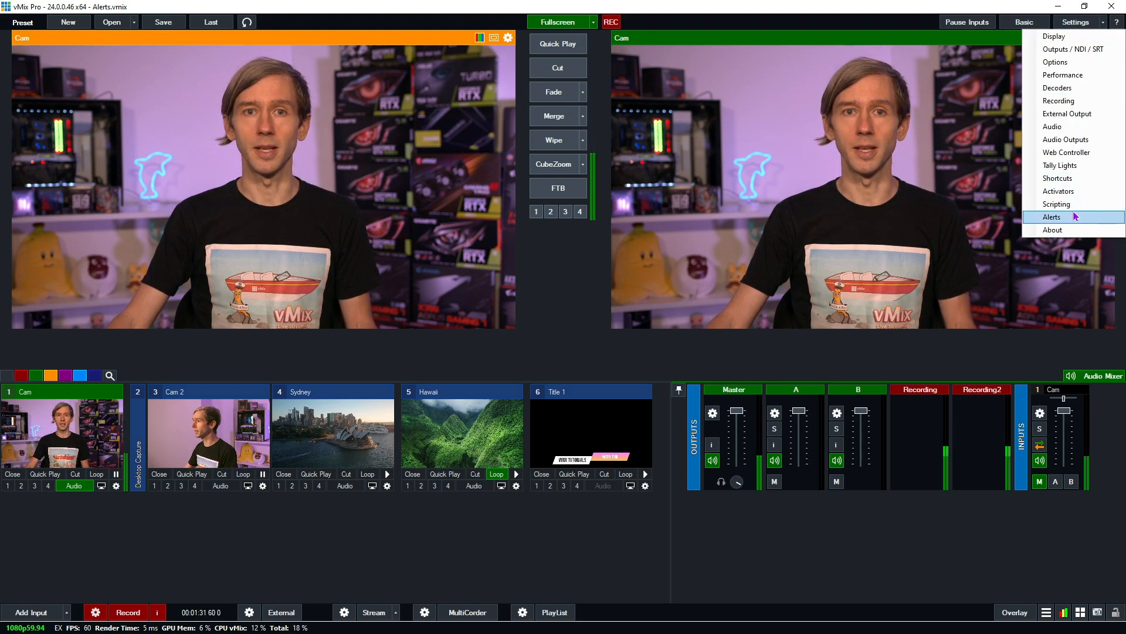
- In Alerts settings, enable the low-volume alert with a -20 dB threshold for 5 seconds
{"action": "left_click", "coordinate": [1052, 216]}
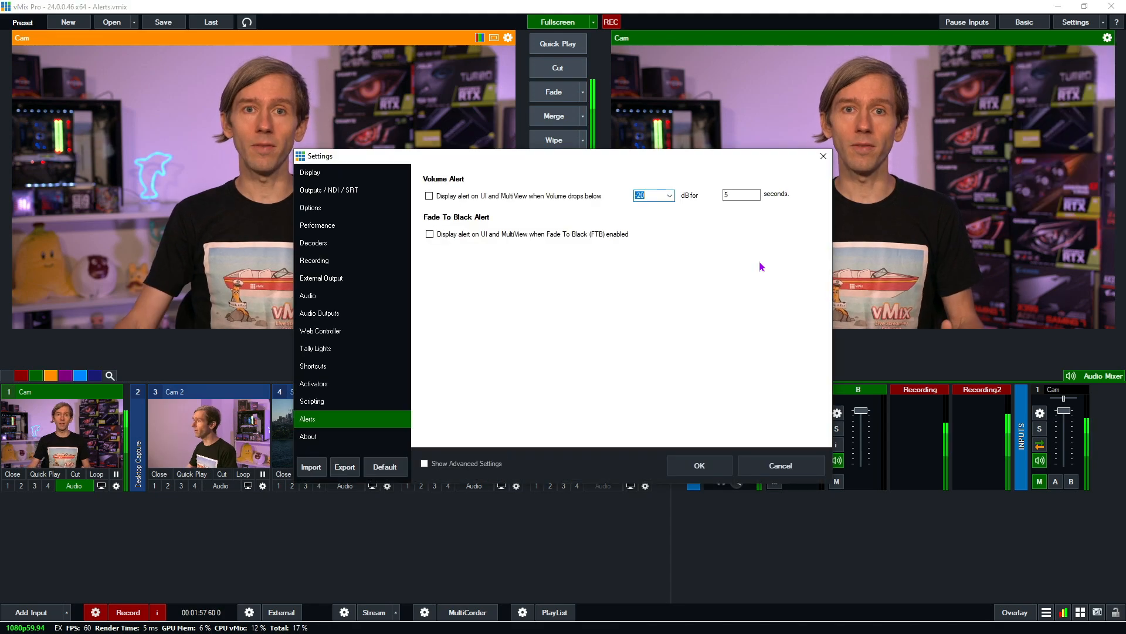
{"action": "mouse_move", "coordinate": [456, 179]}
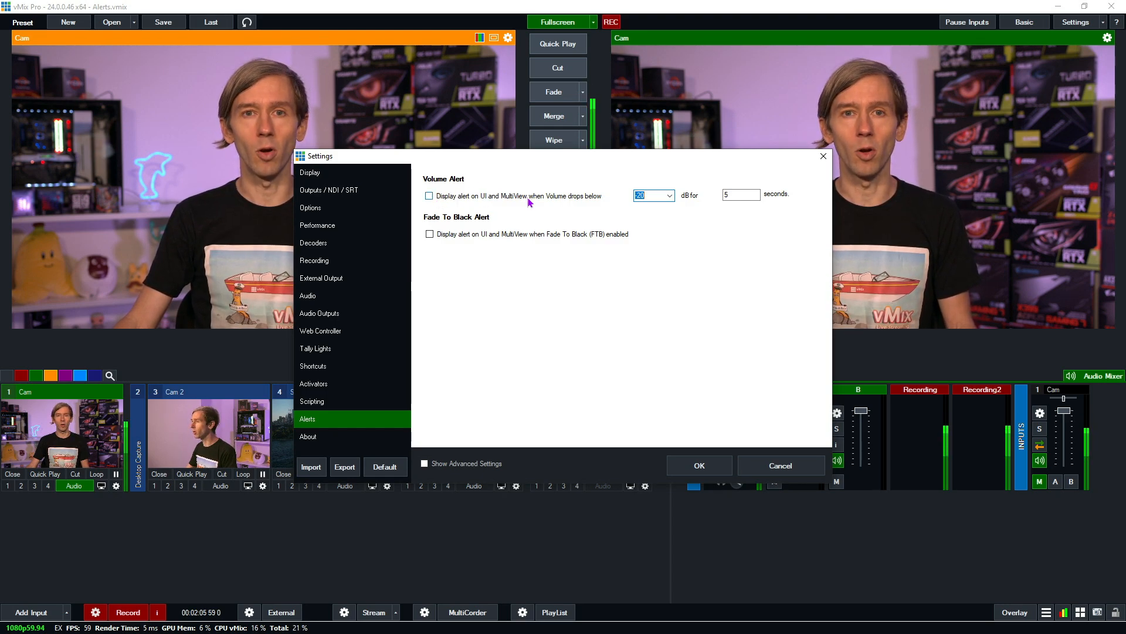
{"action": "mouse_move", "coordinate": [572, 206]}
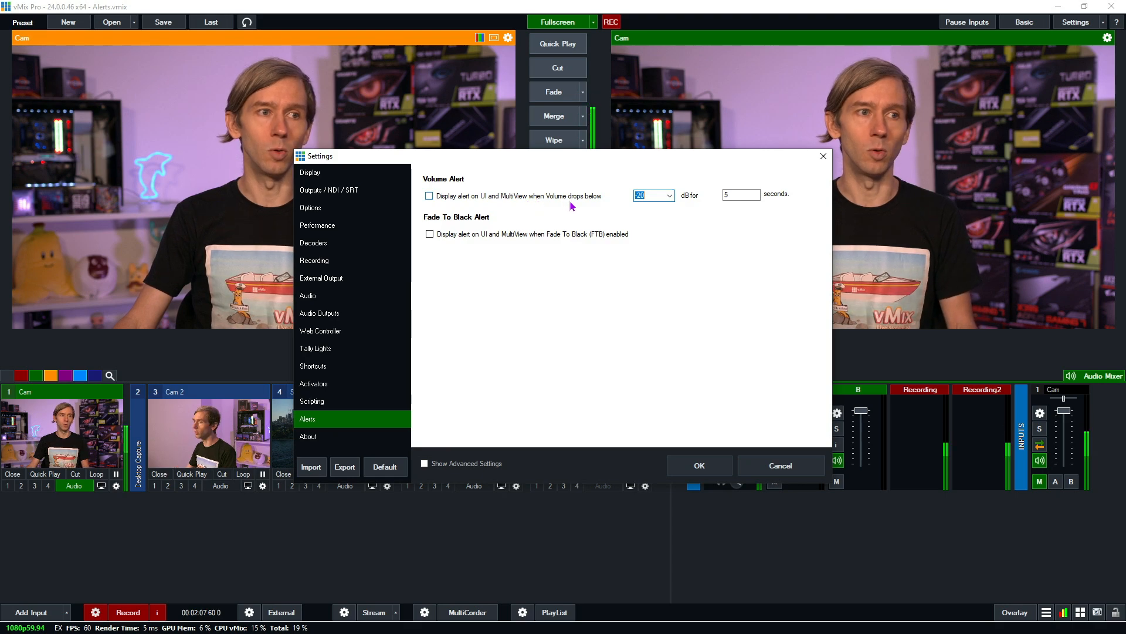
{"action": "mouse_move", "coordinate": [667, 206]}
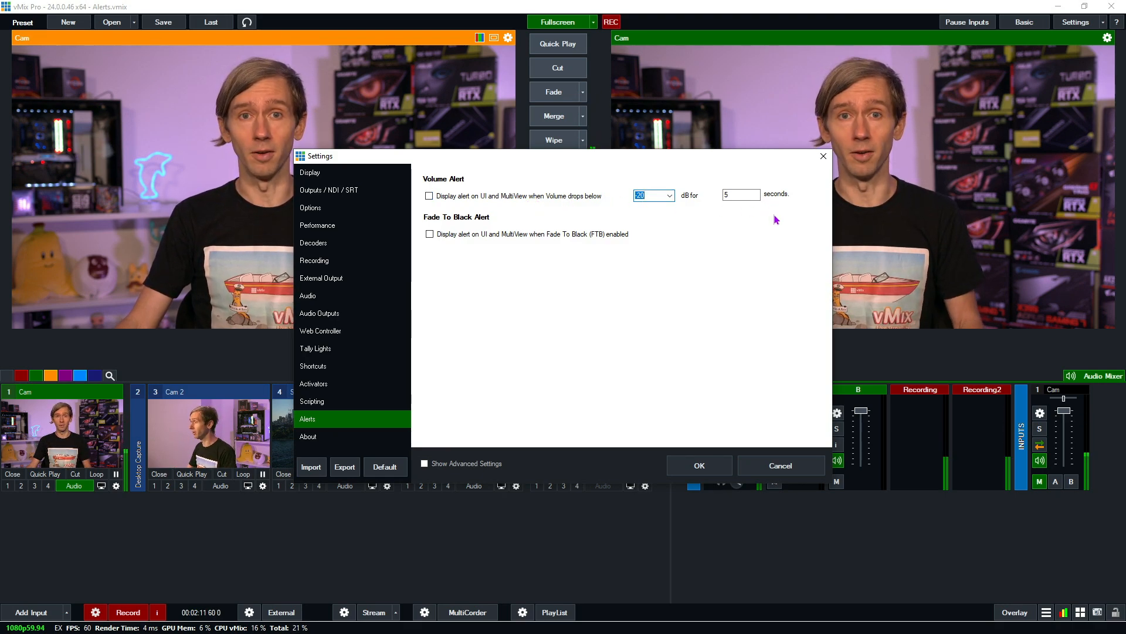
{"action": "mouse_move", "coordinate": [748, 219]}
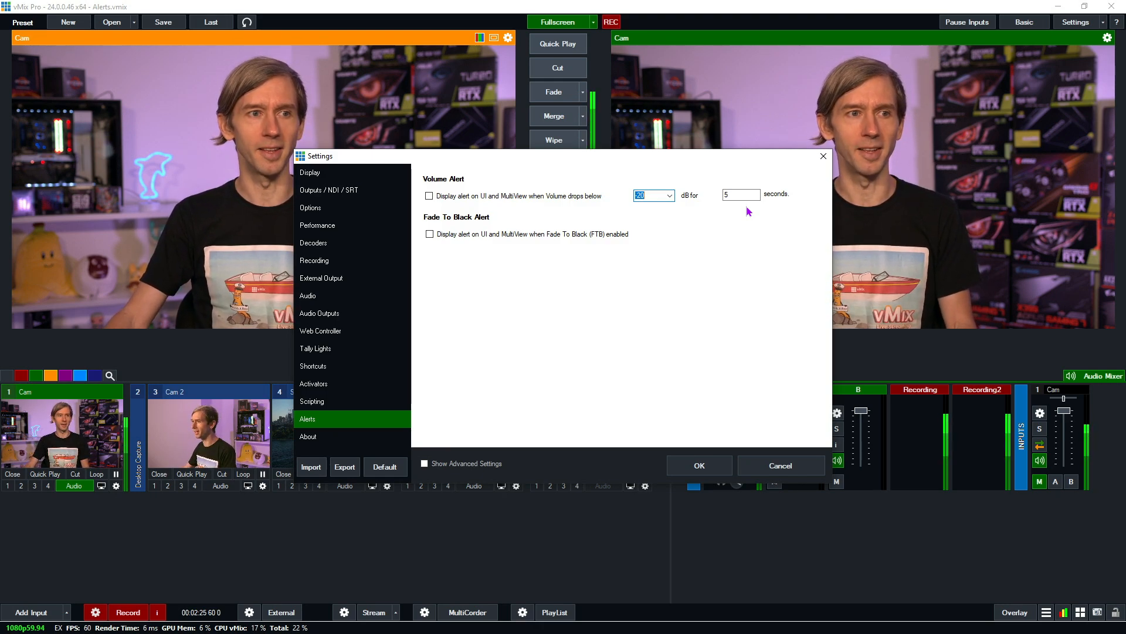
{"action": "left_click", "coordinate": [668, 195]}
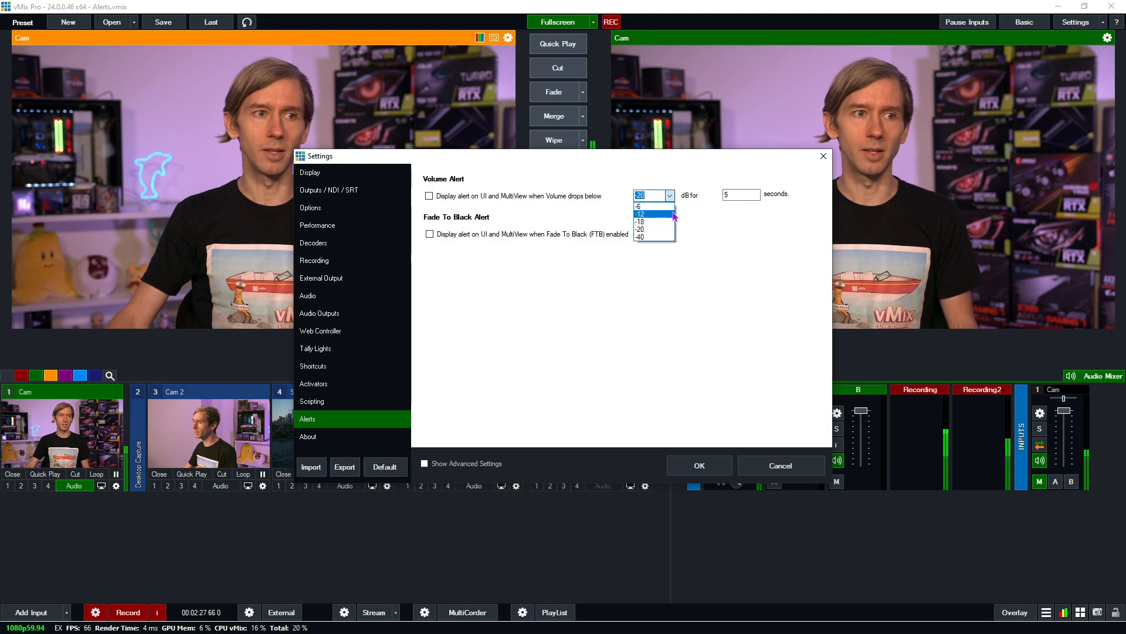
{"action": "left_click", "coordinate": [638, 229]}
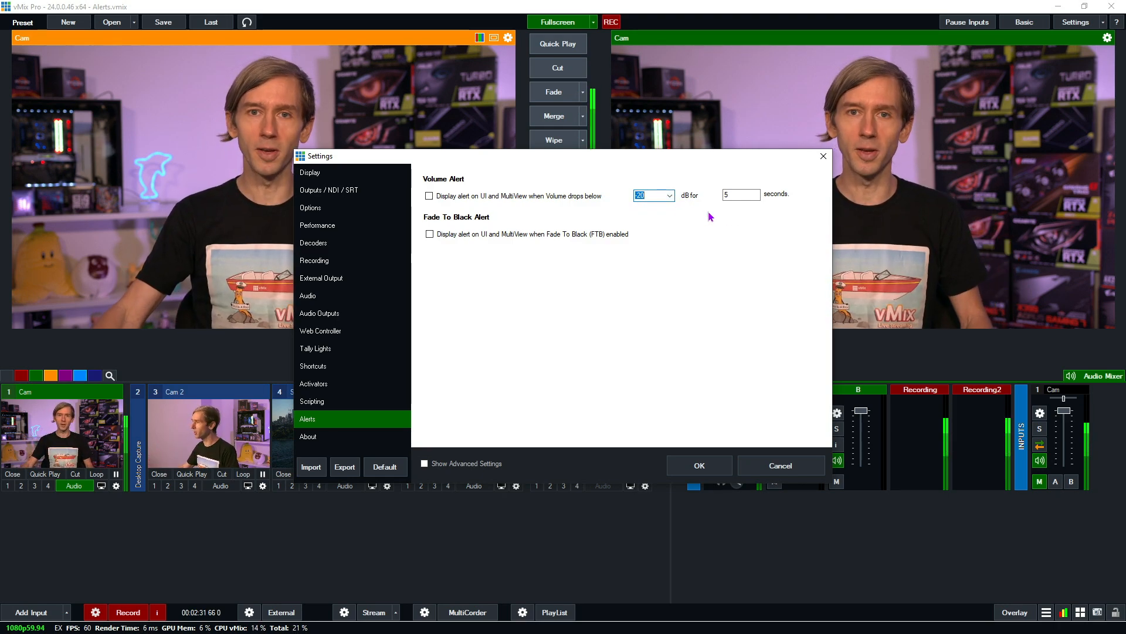
{"action": "mouse_move", "coordinate": [724, 211]}
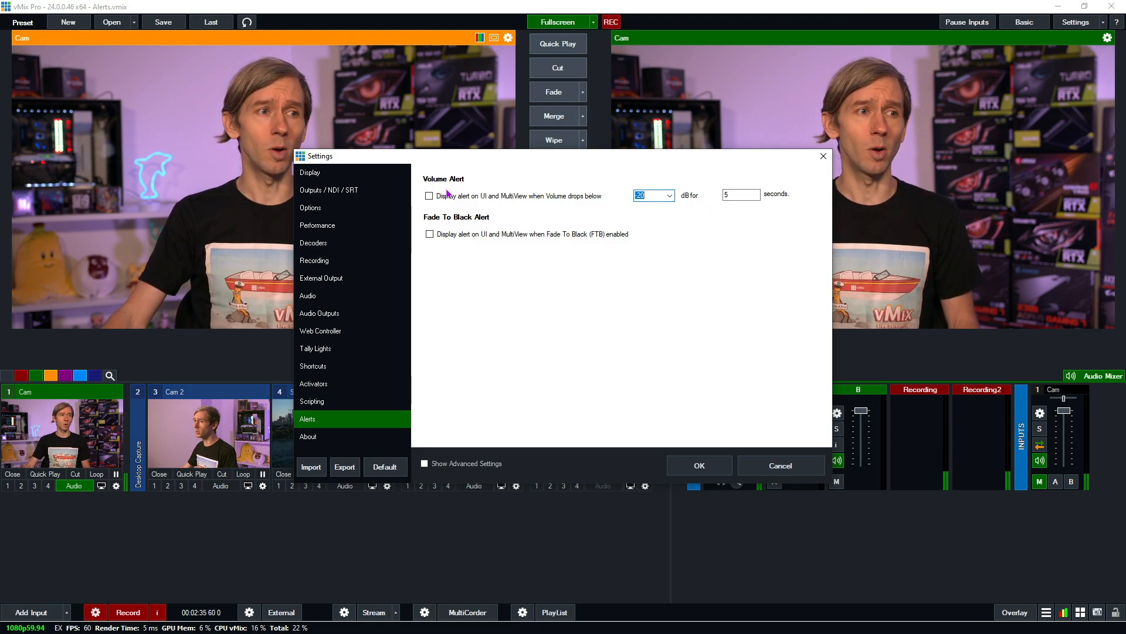
{"action": "left_click", "coordinate": [430, 196]}
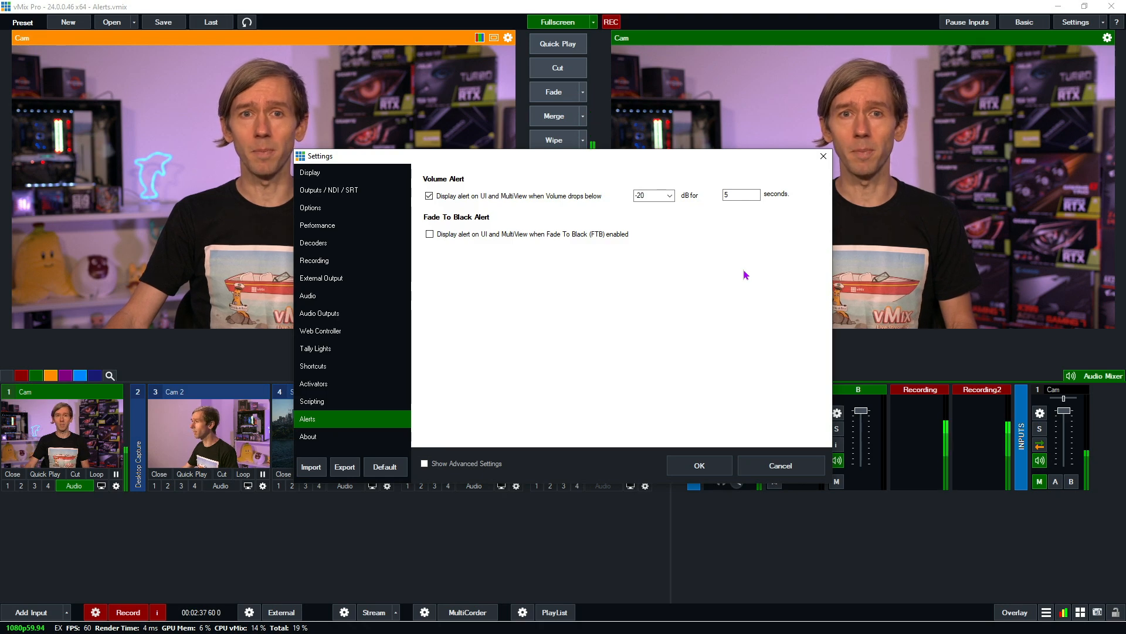
{"action": "mouse_move", "coordinate": [690, 444]}
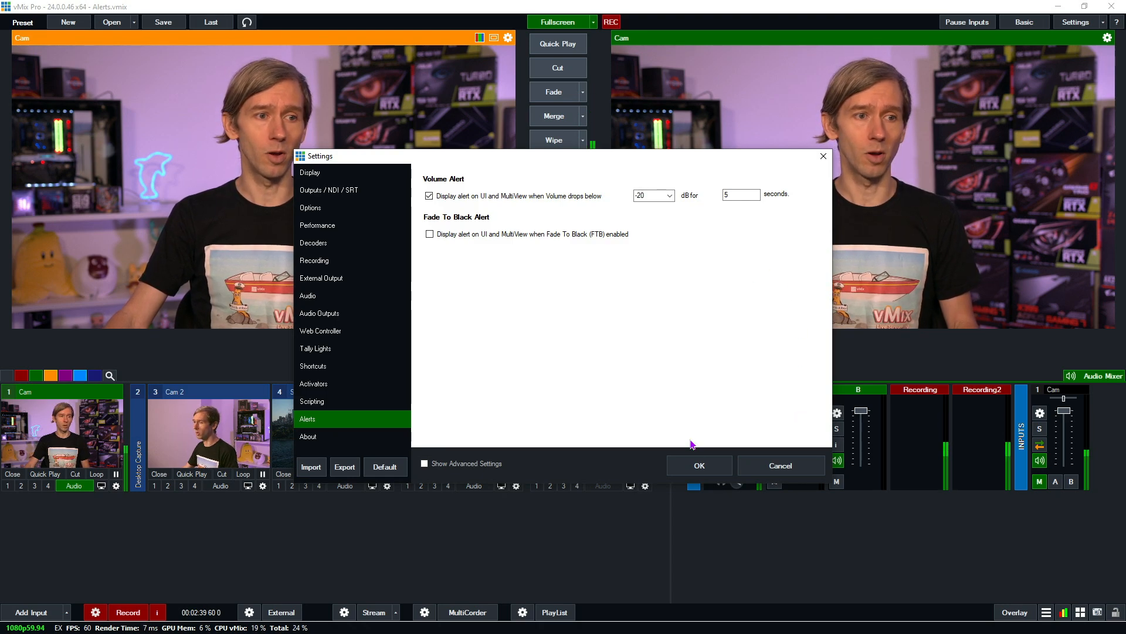
- Confirm the Settings dialog with OK, applying the volume alert and returning to production view
{"action": "left_click", "coordinate": [697, 465]}
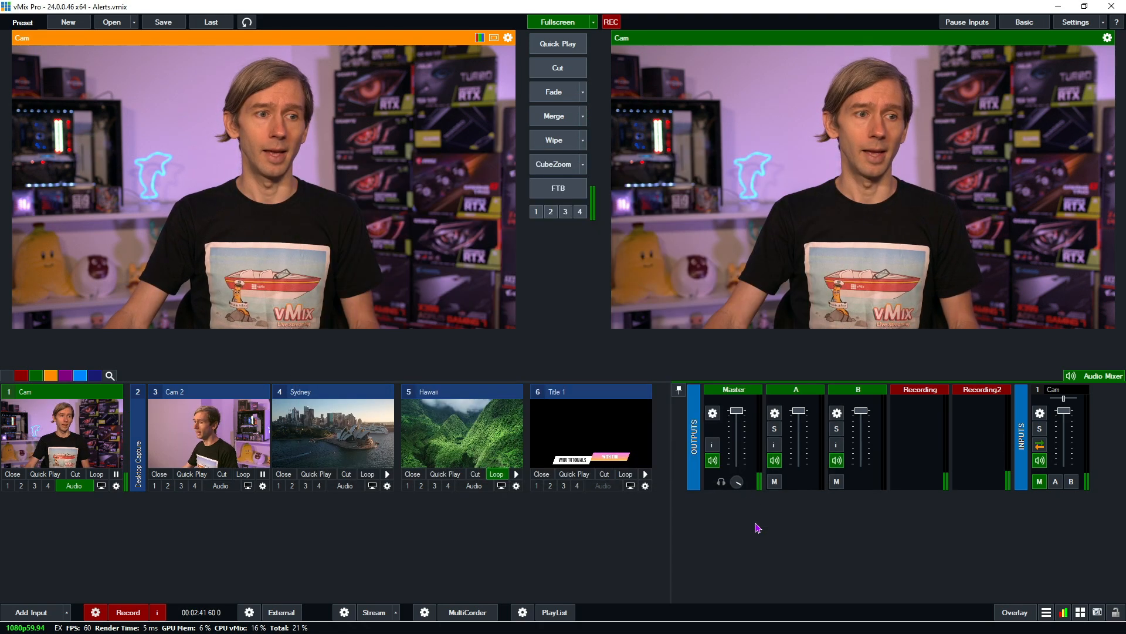
{"action": "mouse_move", "coordinate": [782, 559]}
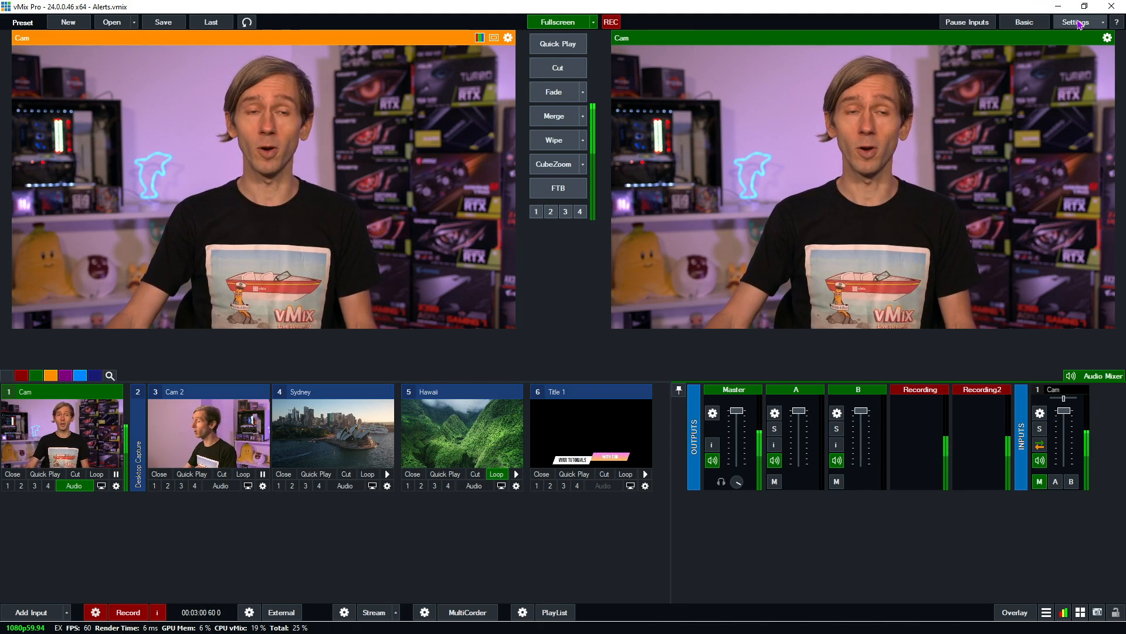
- Reopen Alerts settings and switch on the Fade To Black alert for UI and MultiView
{"action": "left_click", "coordinate": [1075, 21]}
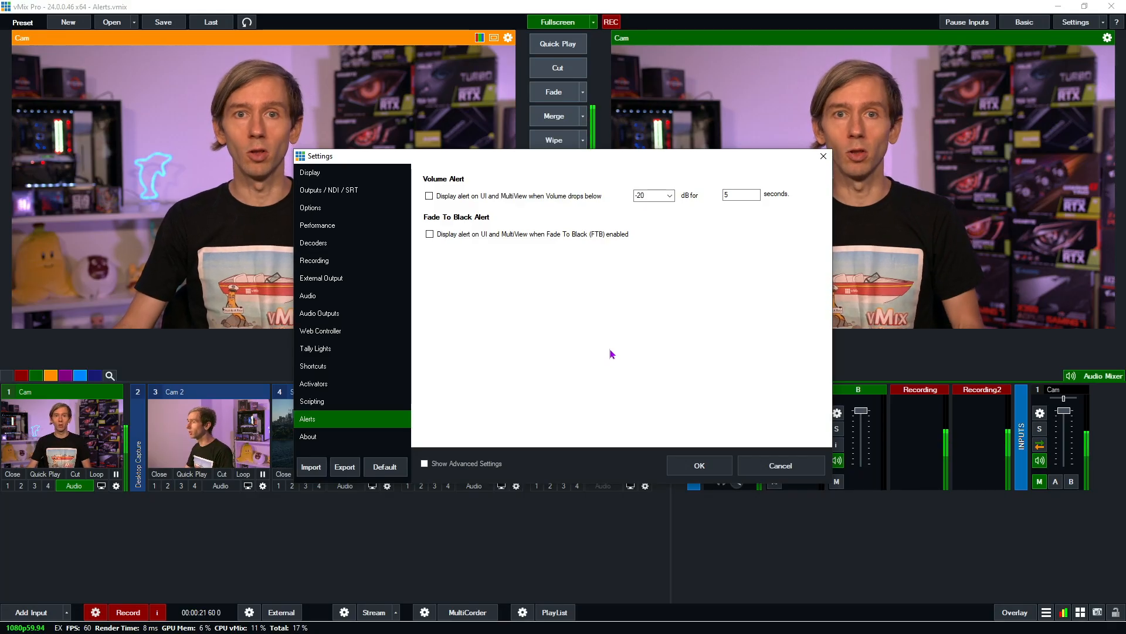
{"action": "mouse_move", "coordinate": [523, 249]}
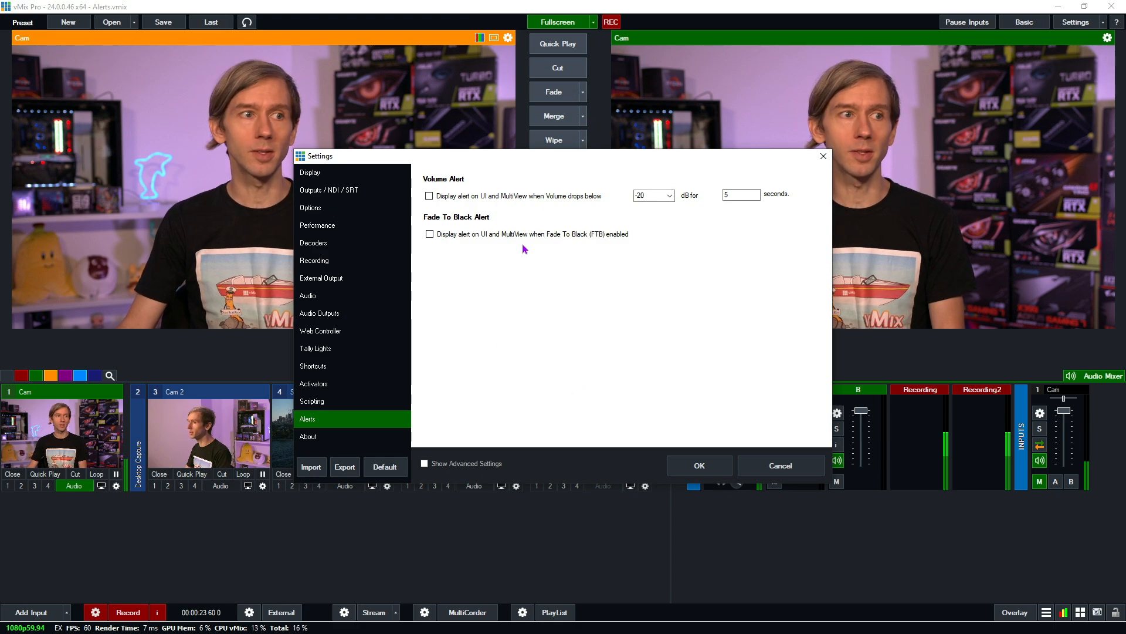
{"action": "mouse_move", "coordinate": [750, 542]}
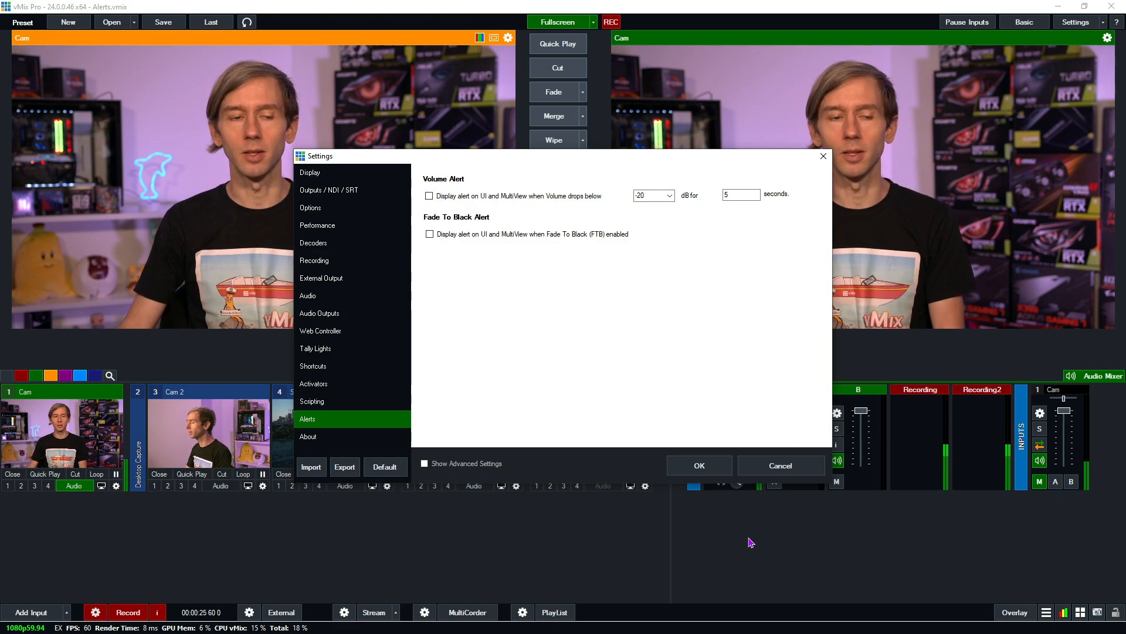
{"action": "mouse_move", "coordinate": [466, 244]}
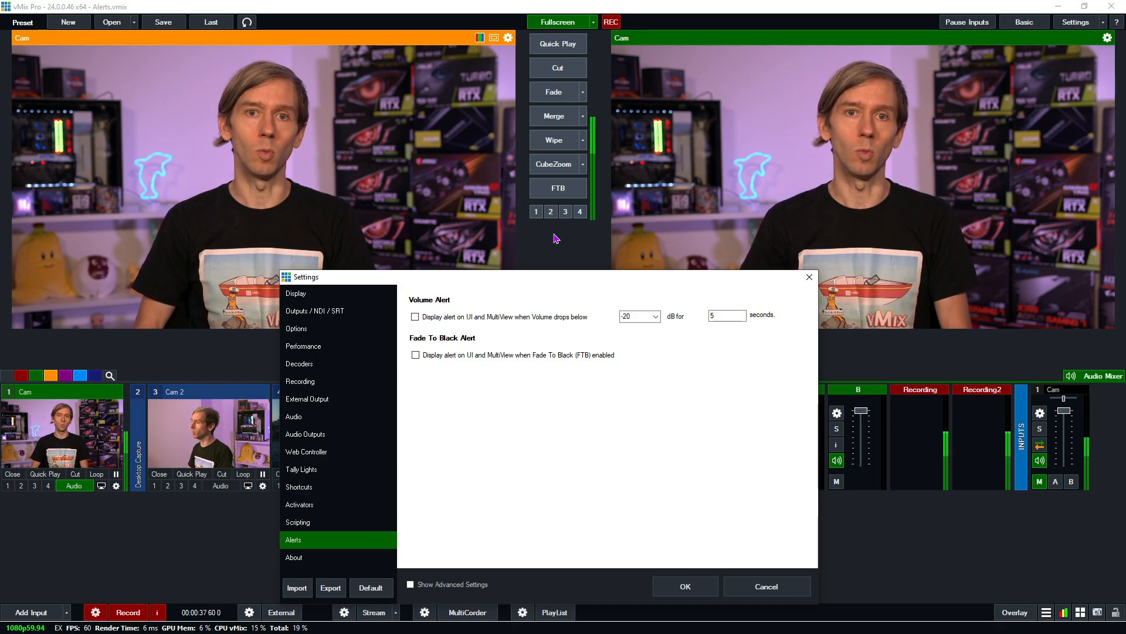
{"action": "mouse_move", "coordinate": [589, 229]}
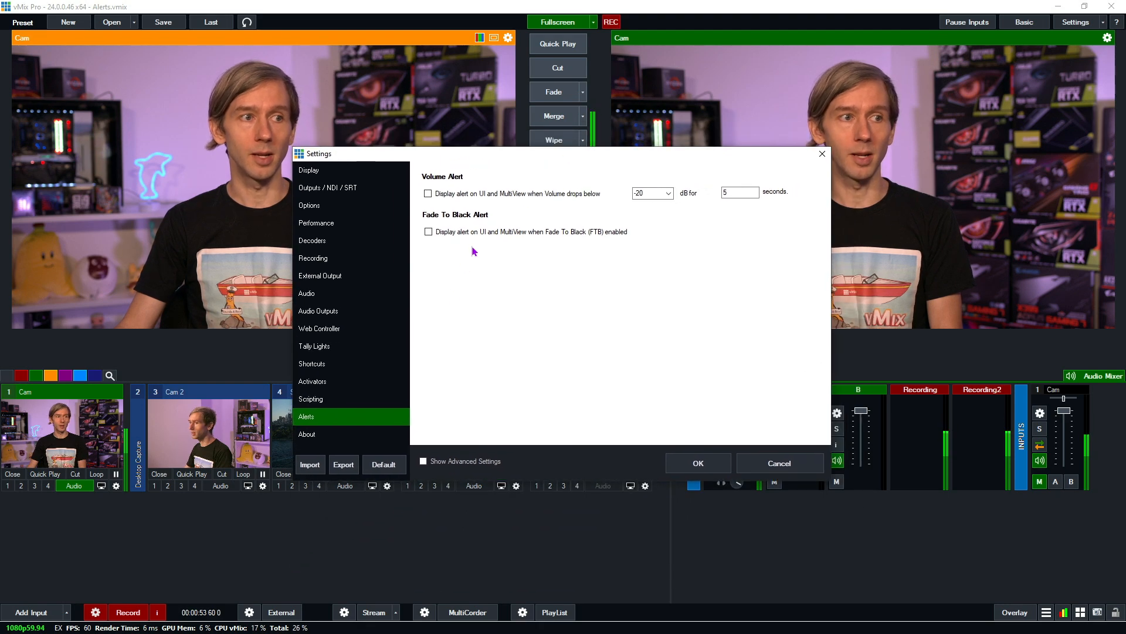
{"action": "mouse_move", "coordinate": [429, 231]}
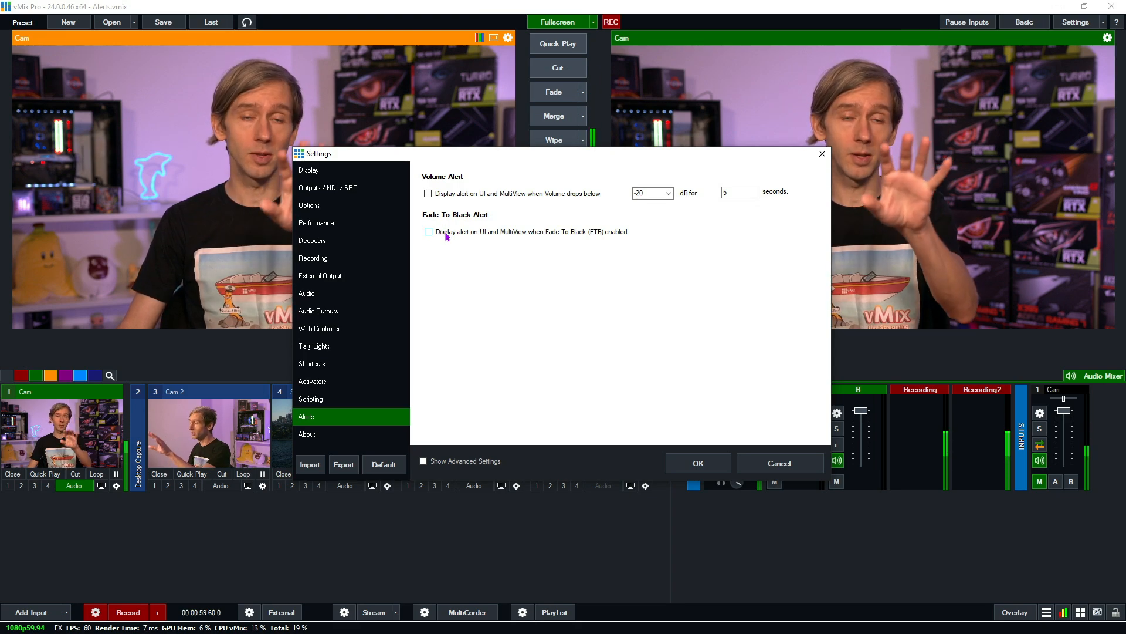
{"action": "mouse_move", "coordinate": [555, 238]}
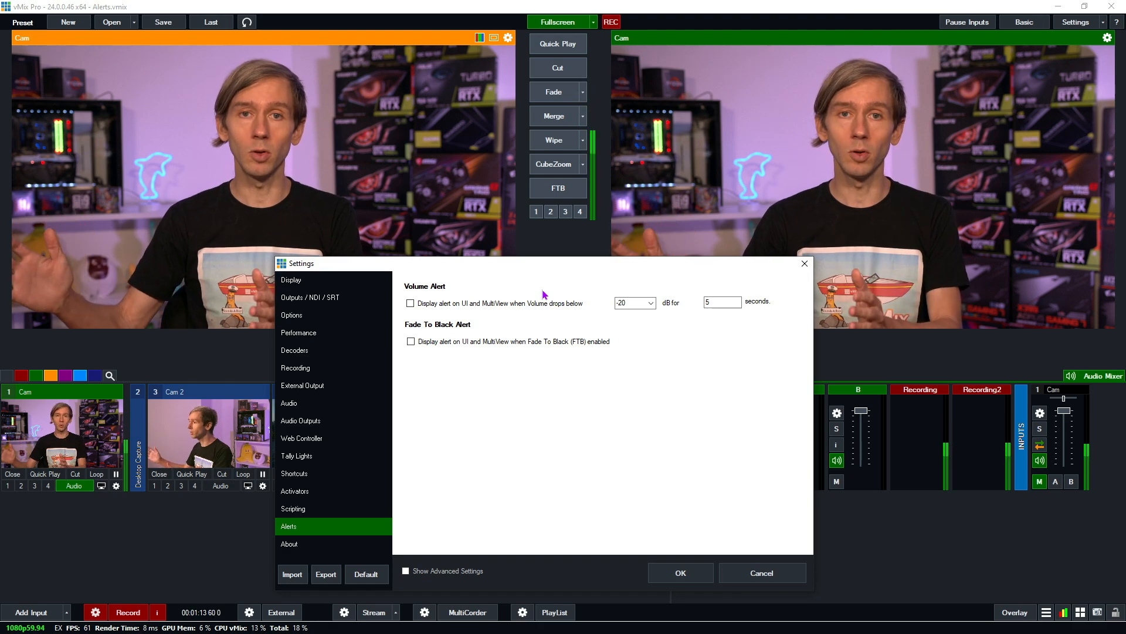
{"action": "mouse_move", "coordinate": [559, 311]}
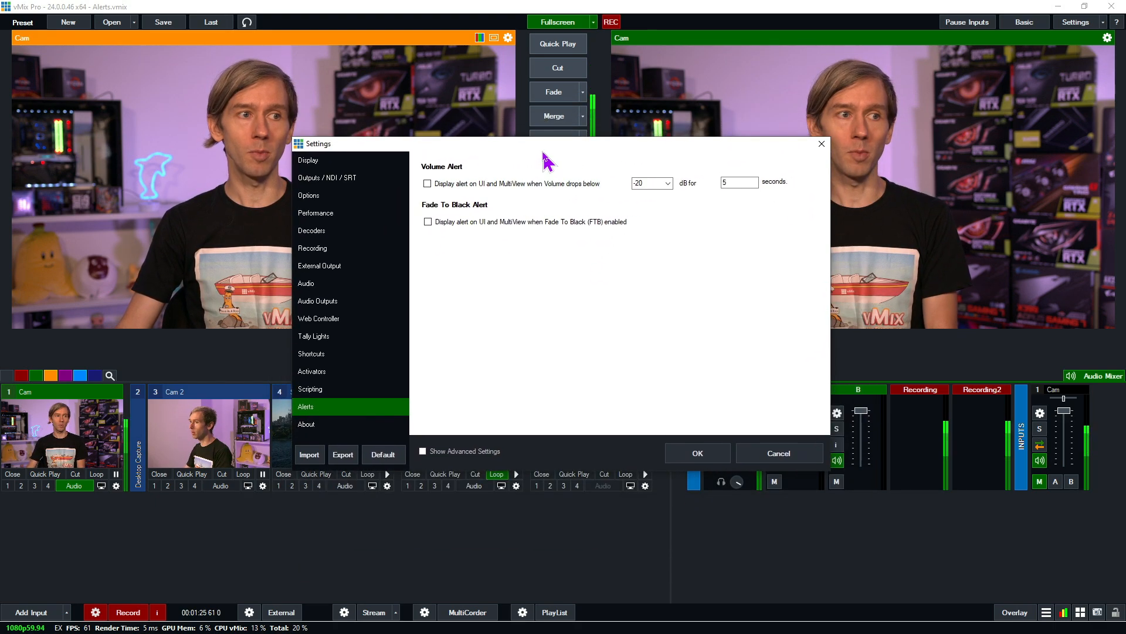
{"action": "left_click", "coordinate": [427, 222]}
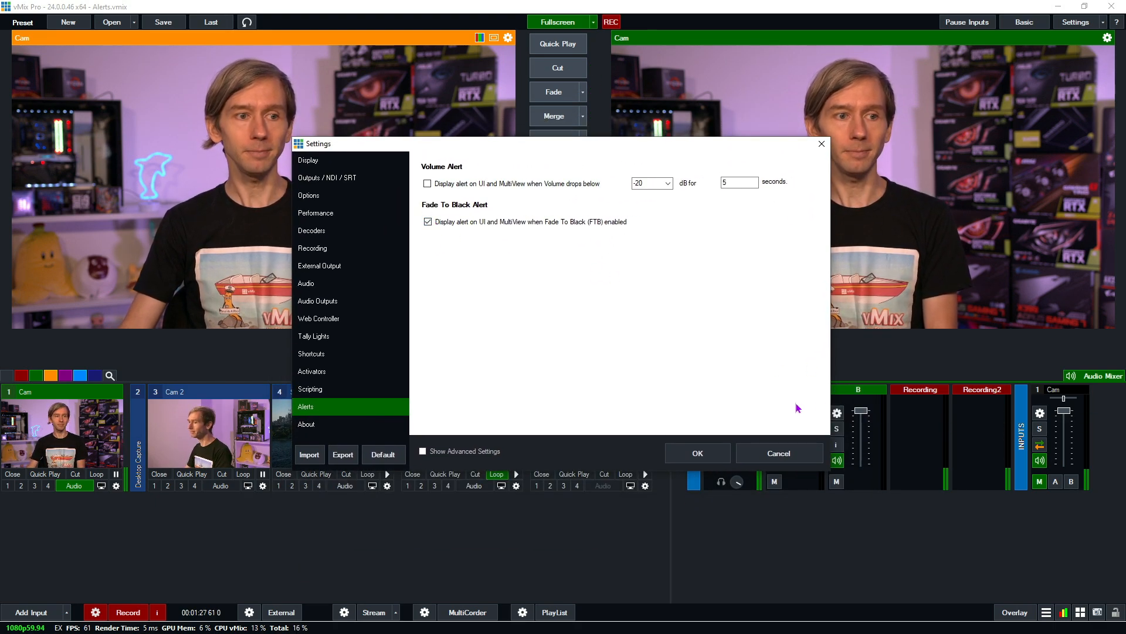
- Apply the FTB alert with OK and fade the output to black to test it
{"action": "left_click", "coordinate": [696, 453]}
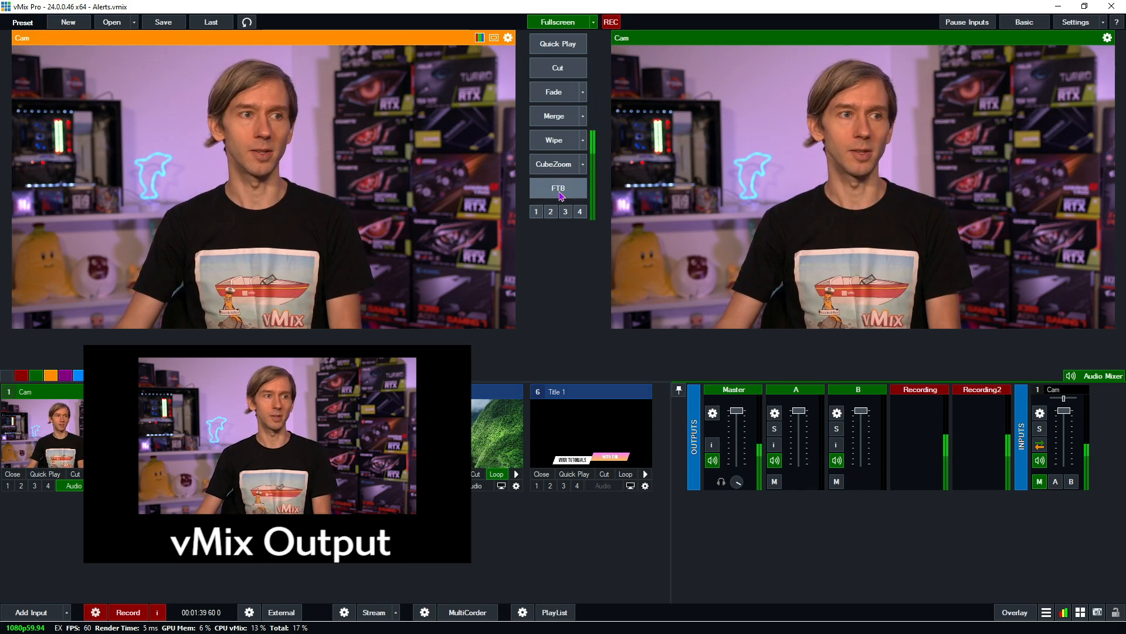
{"action": "left_click", "coordinate": [557, 188]}
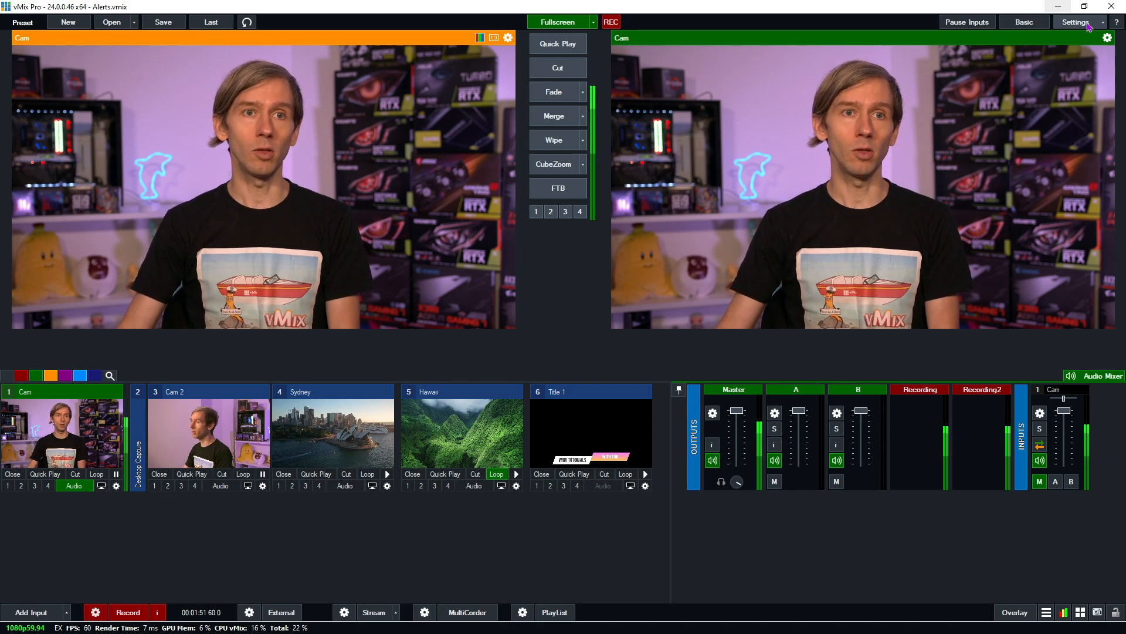
- In Alerts settings, untick the FTB alert and tick the low-volume alert instead
{"action": "left_click", "coordinate": [1075, 21]}
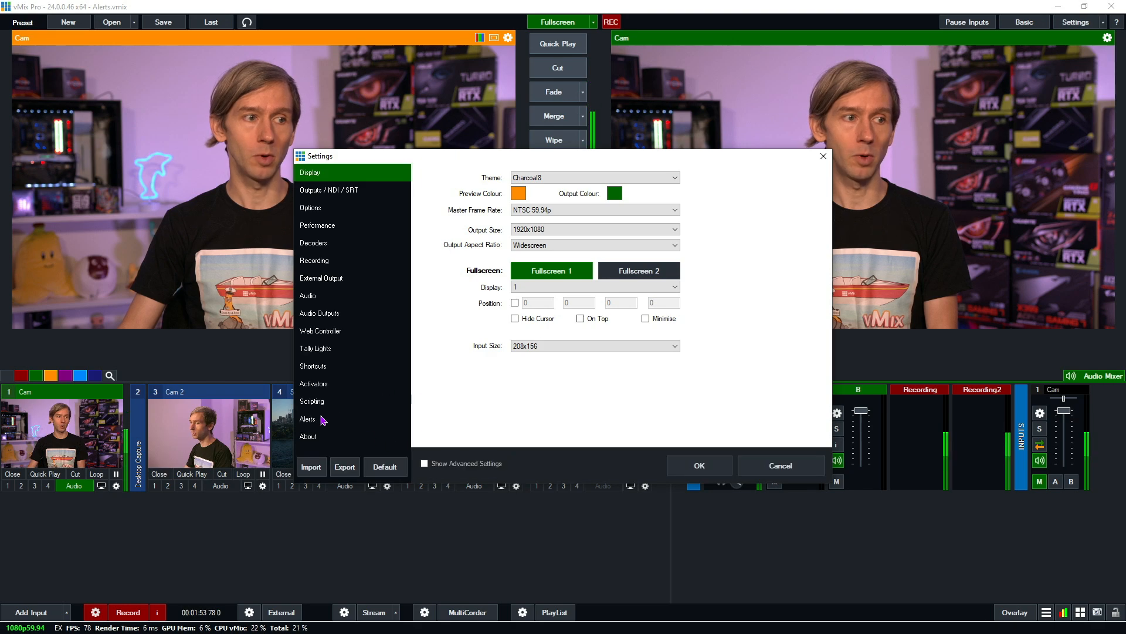
{"action": "left_click", "coordinate": [309, 419]}
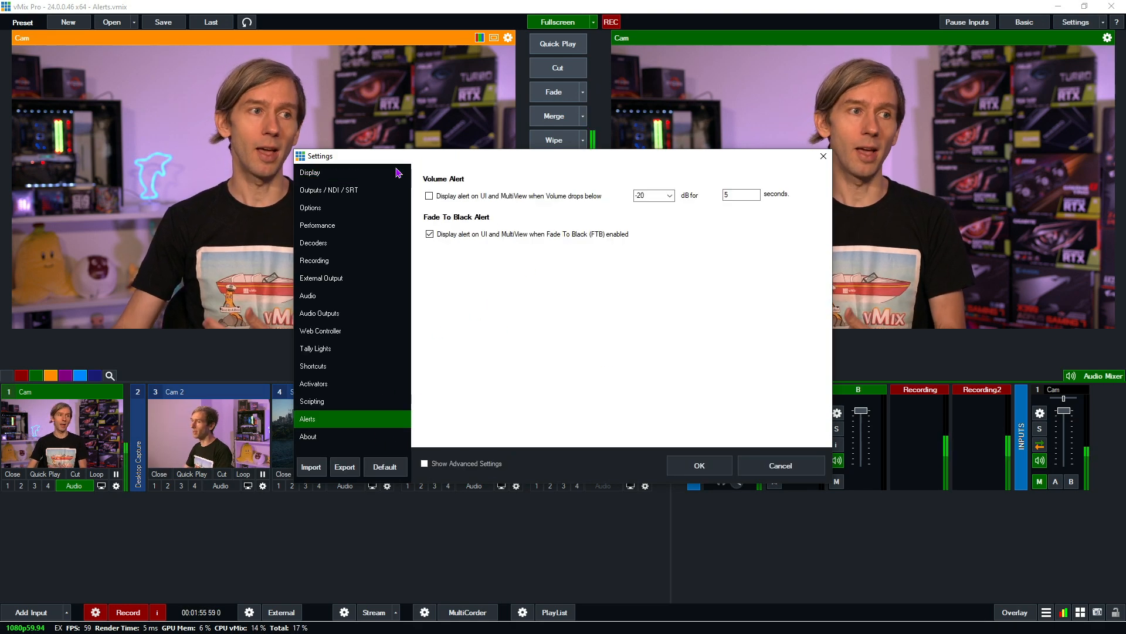
{"action": "mouse_move", "coordinate": [480, 224]}
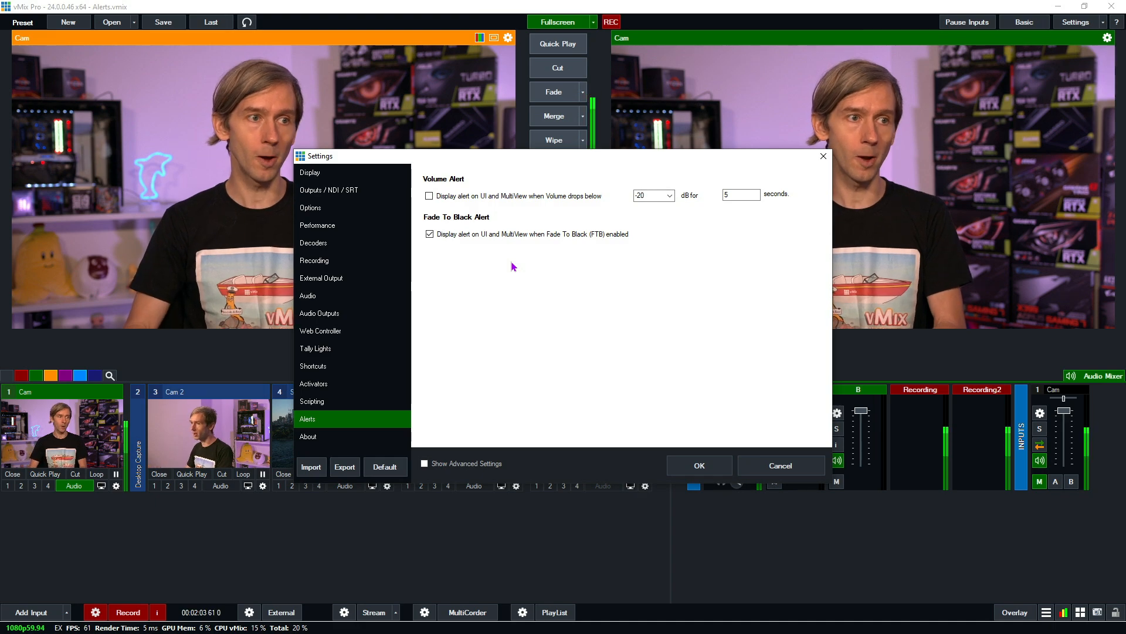
{"action": "left_click", "coordinate": [430, 196]}
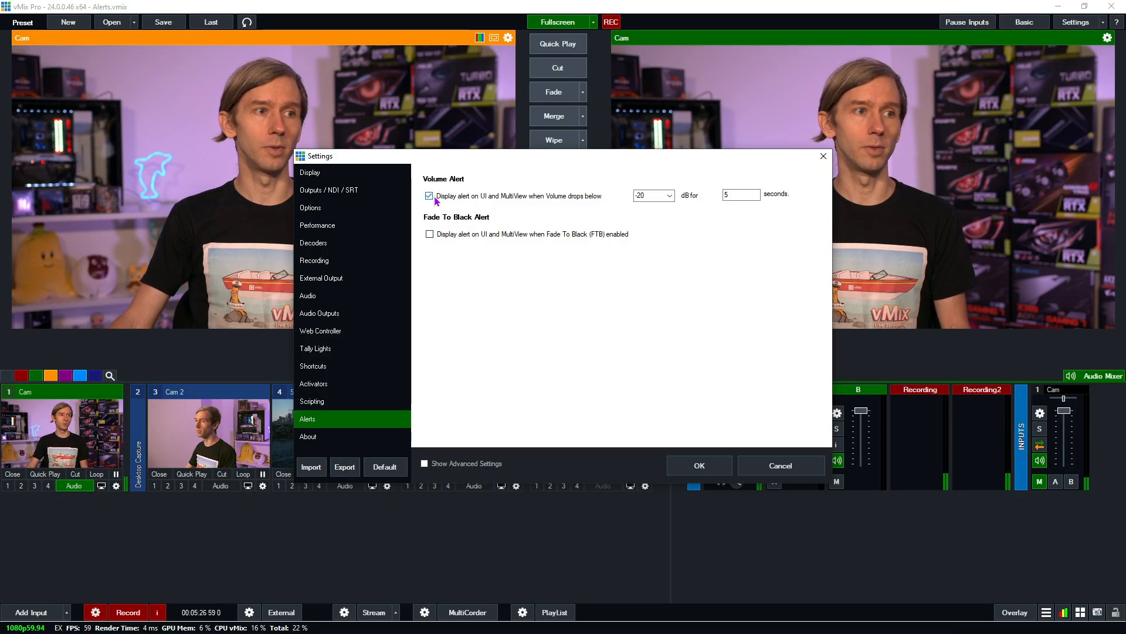
{"action": "left_click", "coordinate": [697, 464]}
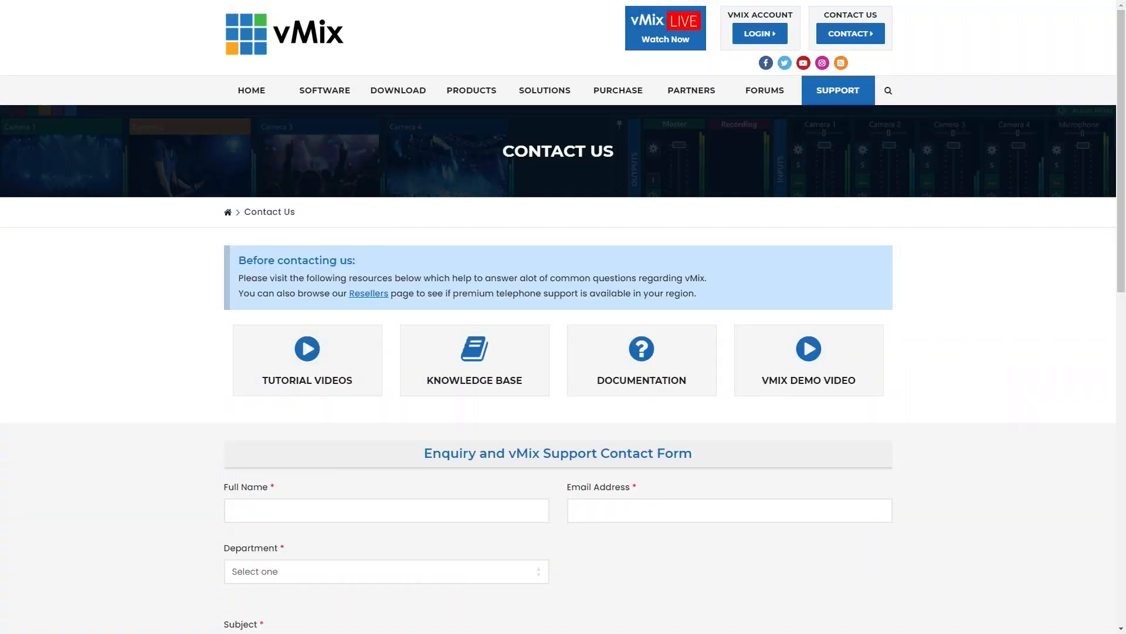
- Enter 'Joe' as Full Name and 'I have the best idea for an alert!' as the subject
{"action": "type", "text": "Joe"}
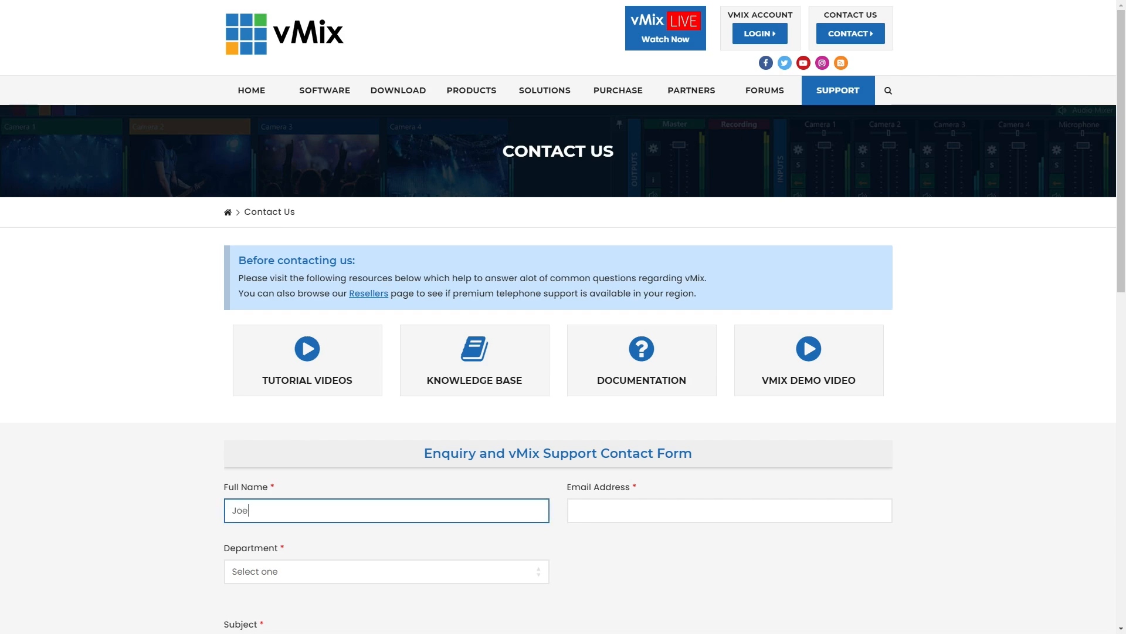
{"action": "scroll", "scroll_direction": "down", "scroll_amount": 3}
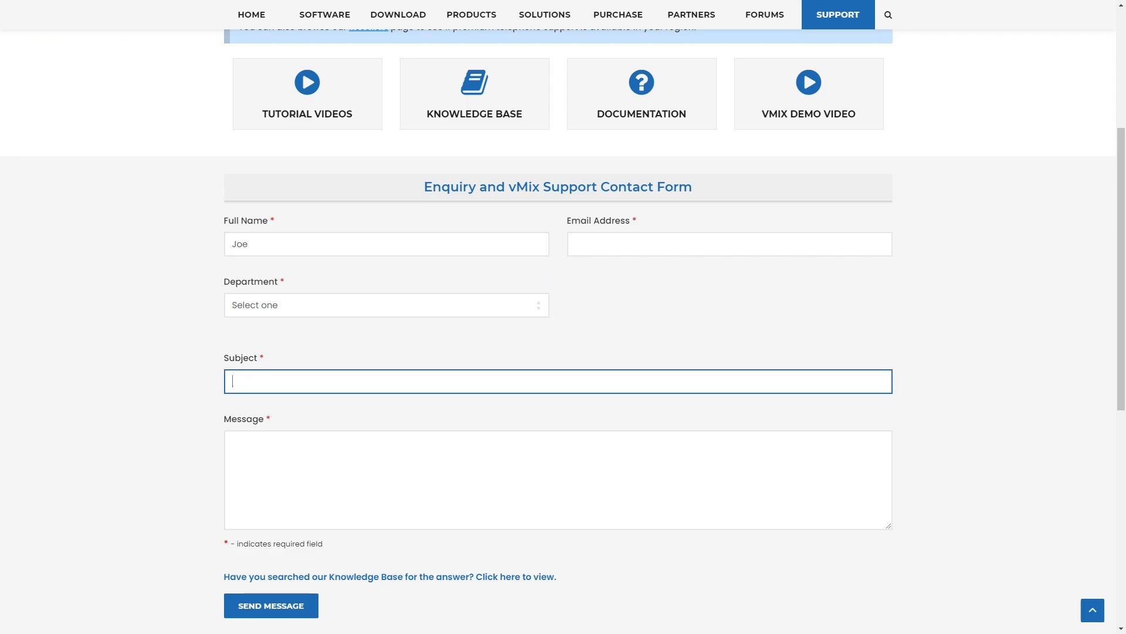
{"action": "type", "text": "I have the"}
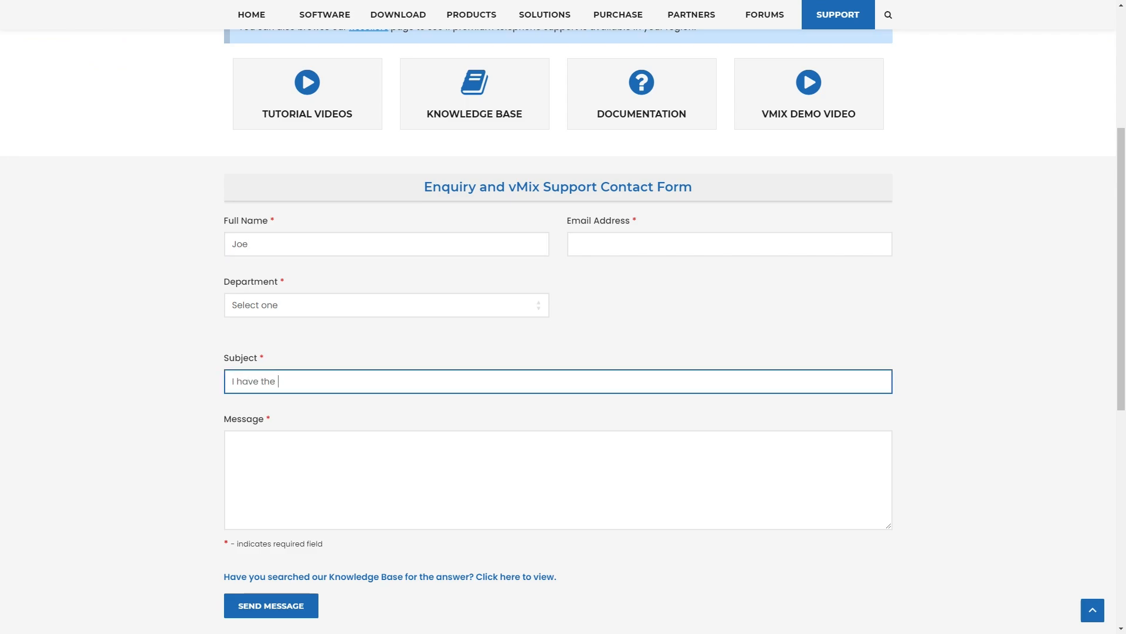
{"action": "type", "text": "best idea f"}
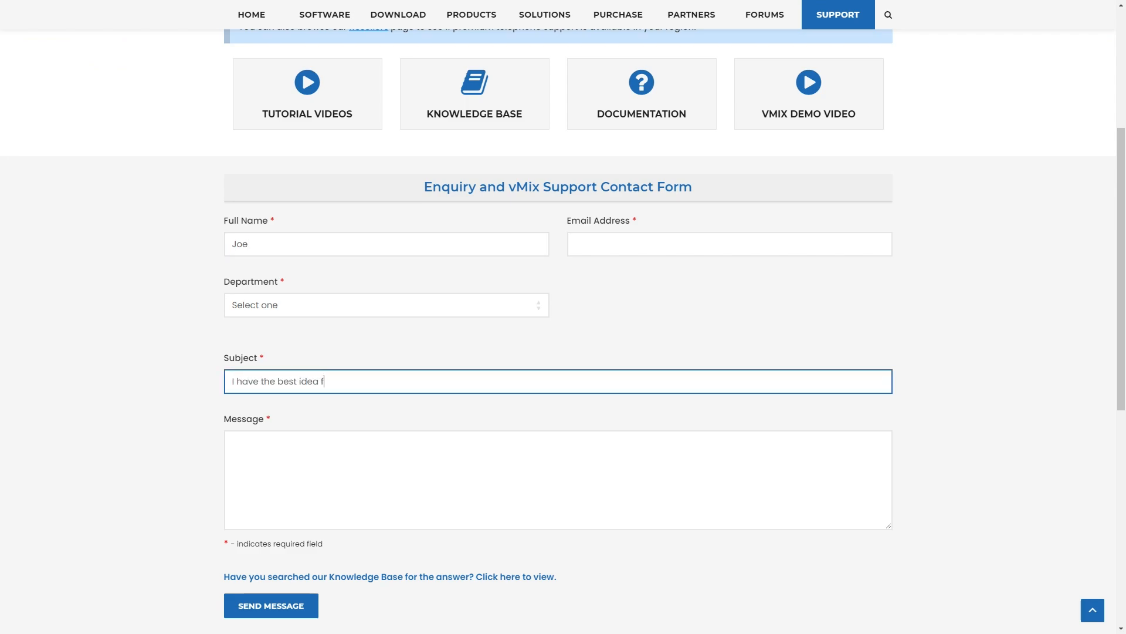
{"action": "type", "text": "or an aler"}
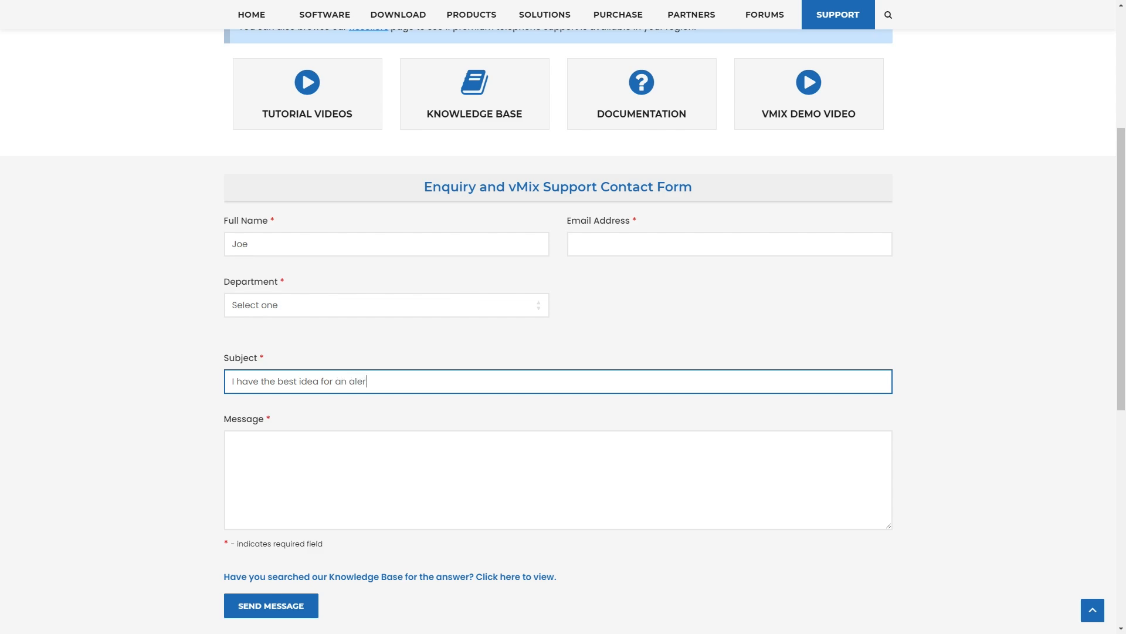
{"action": "type", "text": "t!"}
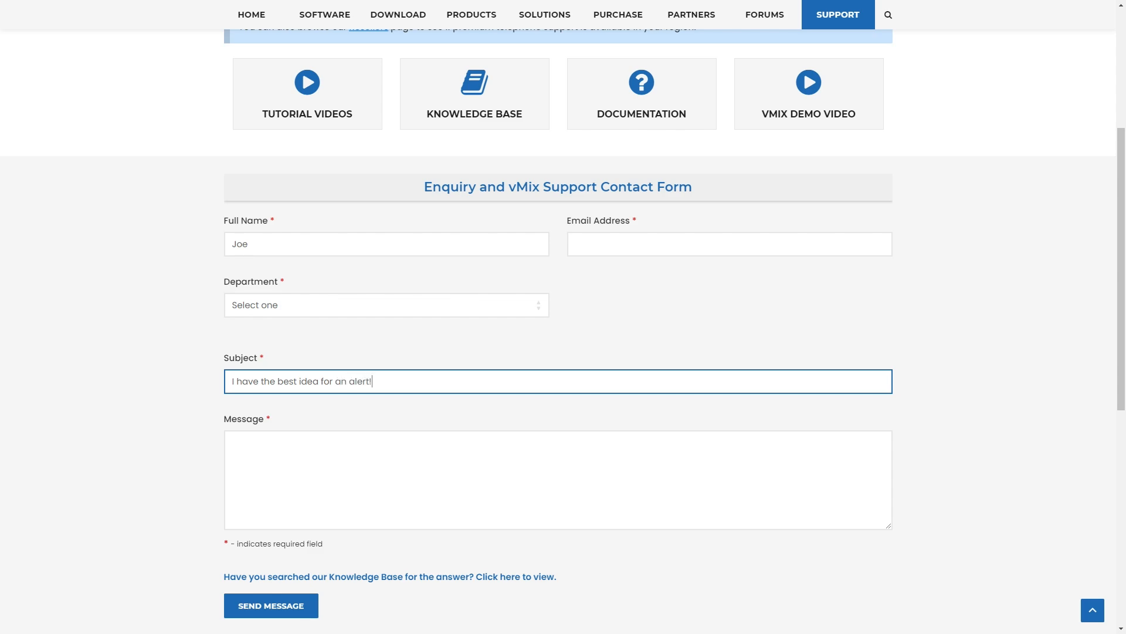